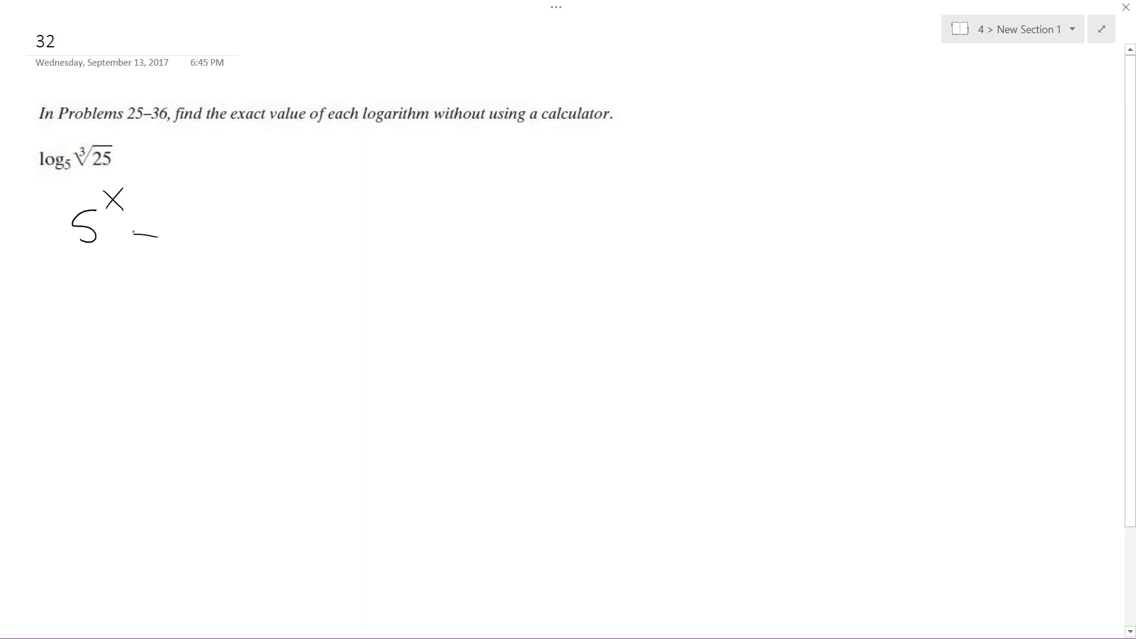
# Handwrite 5^x = 25^(1/3) beneath the problem and an equals sign after log5 ∛25.
pyautogui.moveTo(141, 232); pyautogui.dragTo(261, 181)
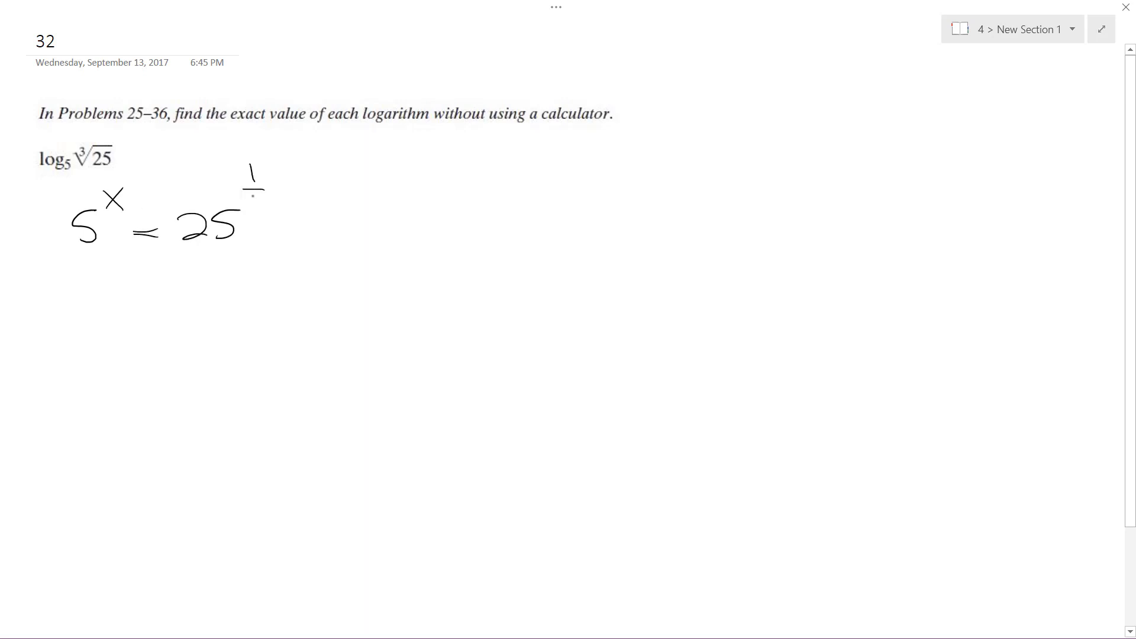
pyautogui.moveTo(257, 196); pyautogui.dragTo(257, 214)
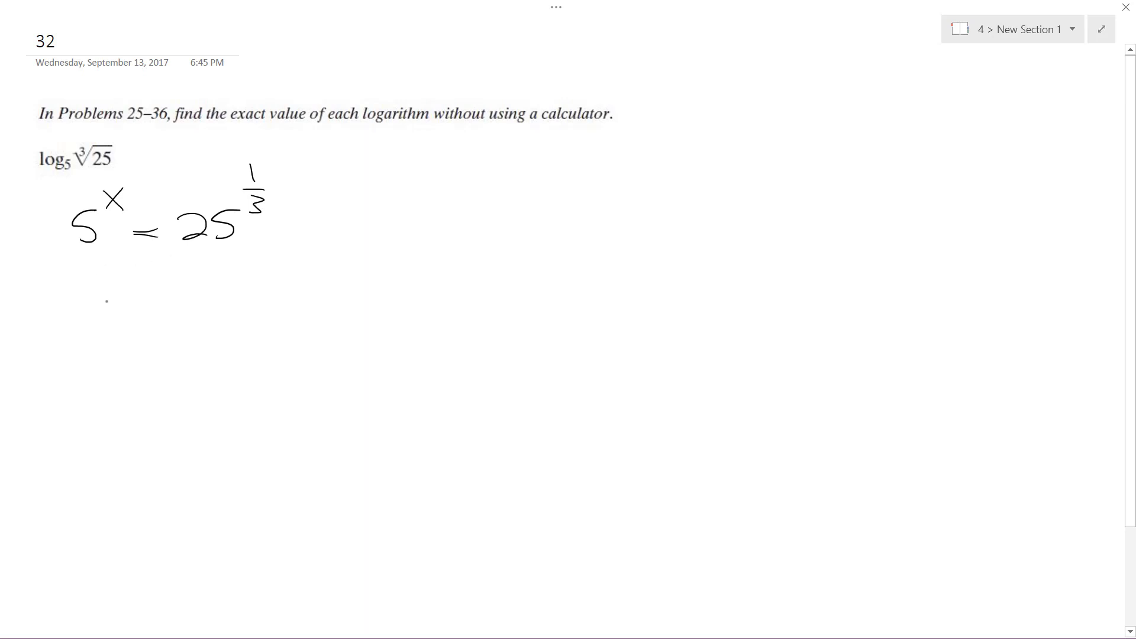
pyautogui.moveTo(136, 154); pyautogui.dragTo(185, 152)
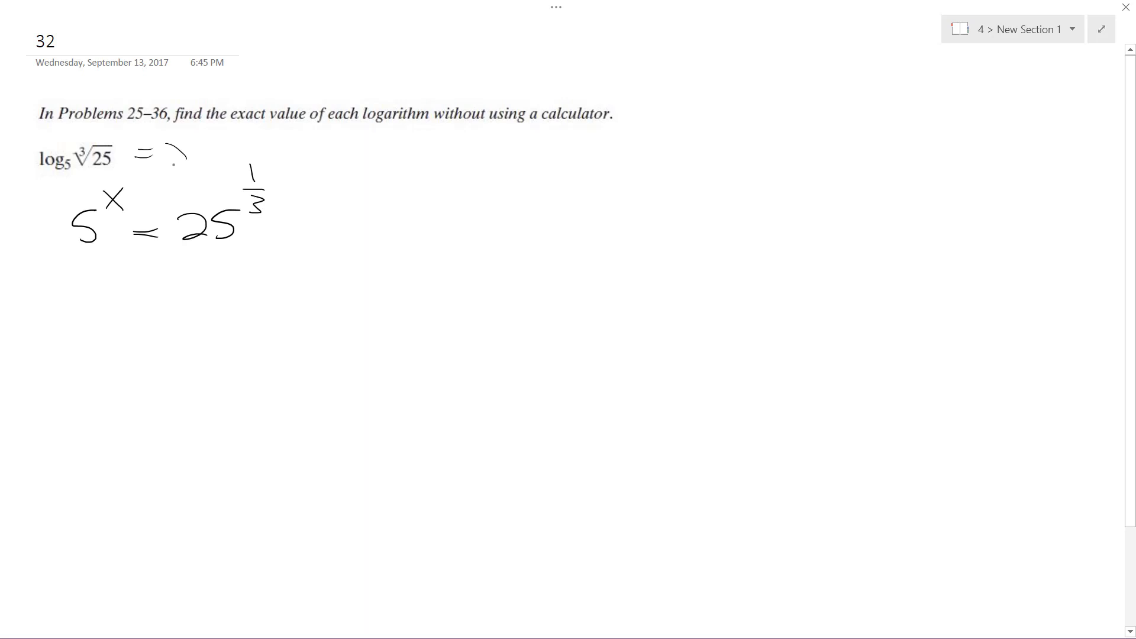